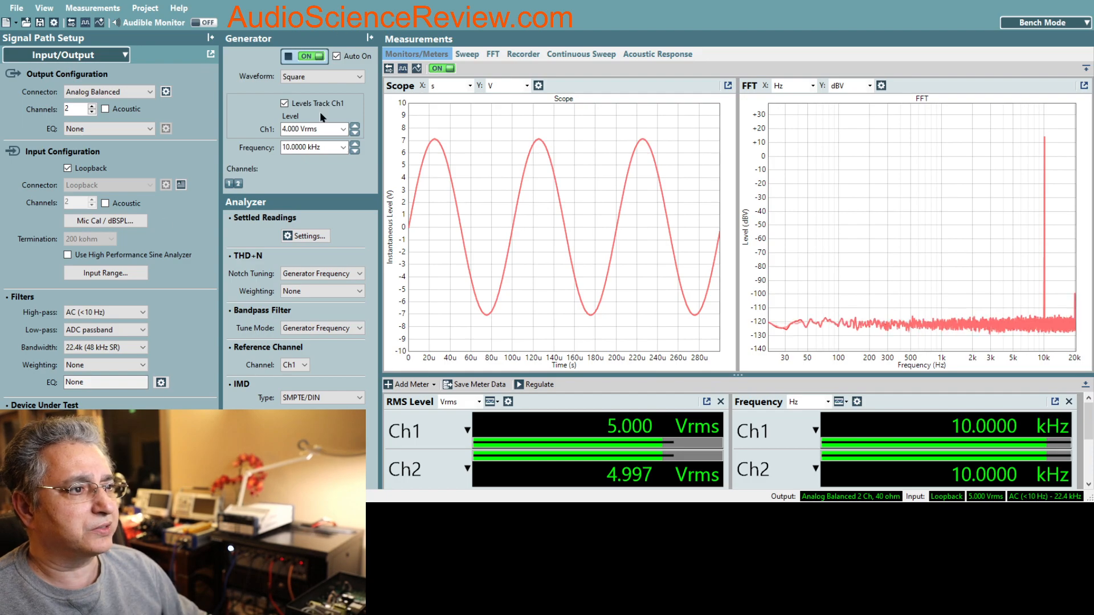
{"action": "mouse_move", "coordinate": [311, 164]}
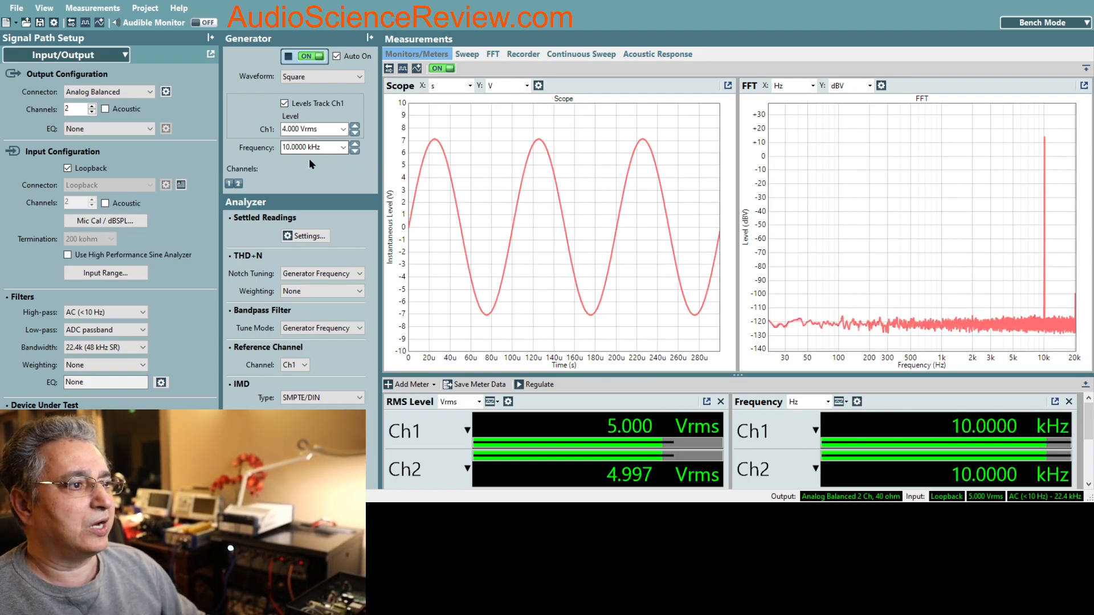
Set the analyzer input bandwidth to 500k (1.248 MHz sample rate) in Signal Path Filters.
{"action": "left_click", "coordinate": [314, 147]}
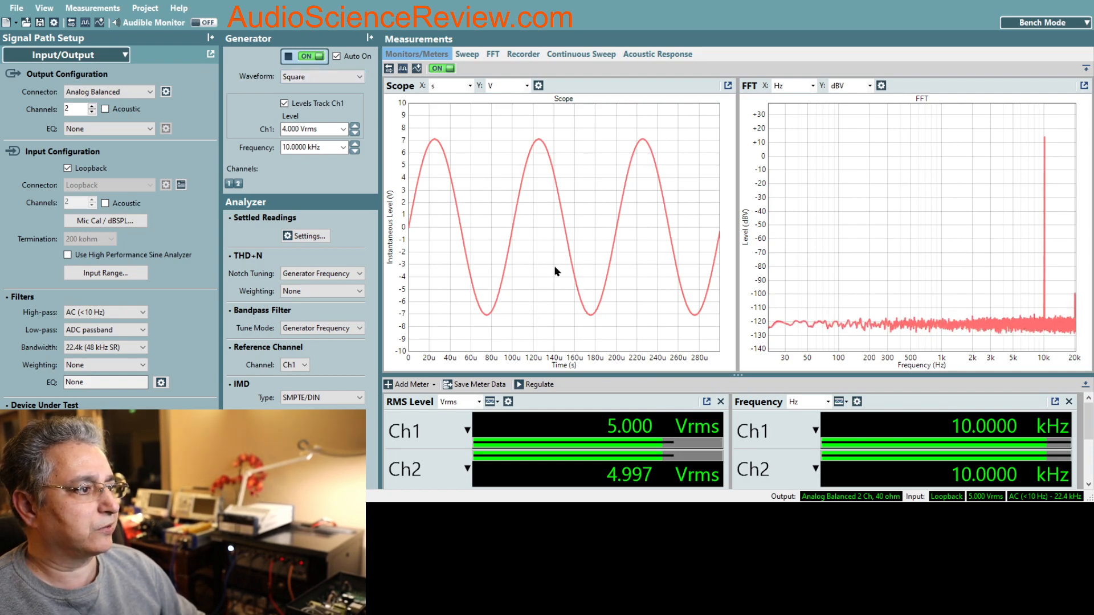
{"action": "mouse_move", "coordinate": [512, 287]}
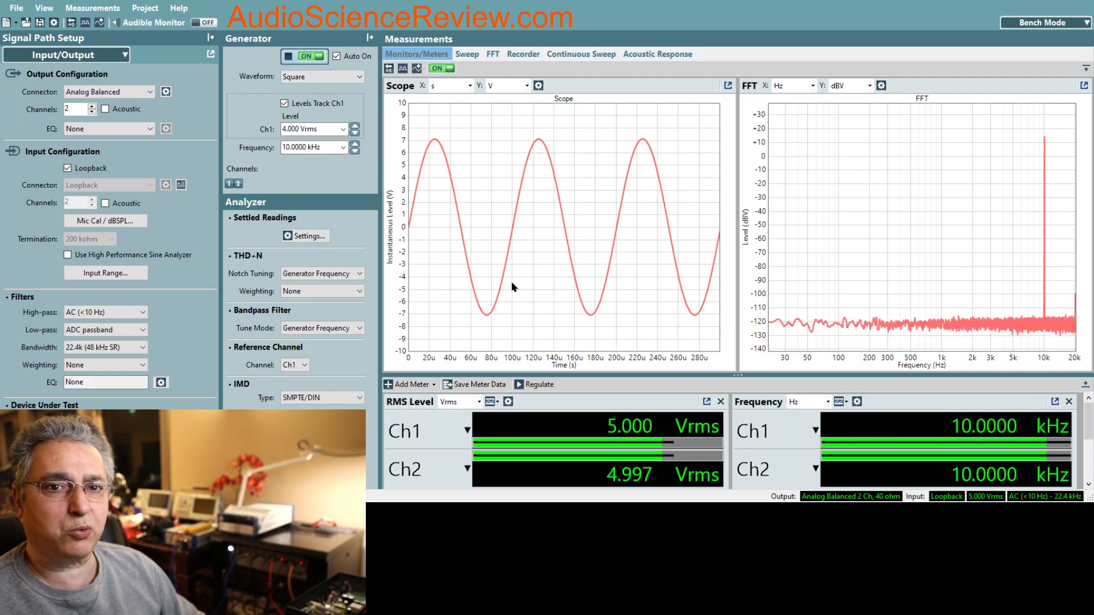
{"action": "mouse_move", "coordinate": [563, 313]}
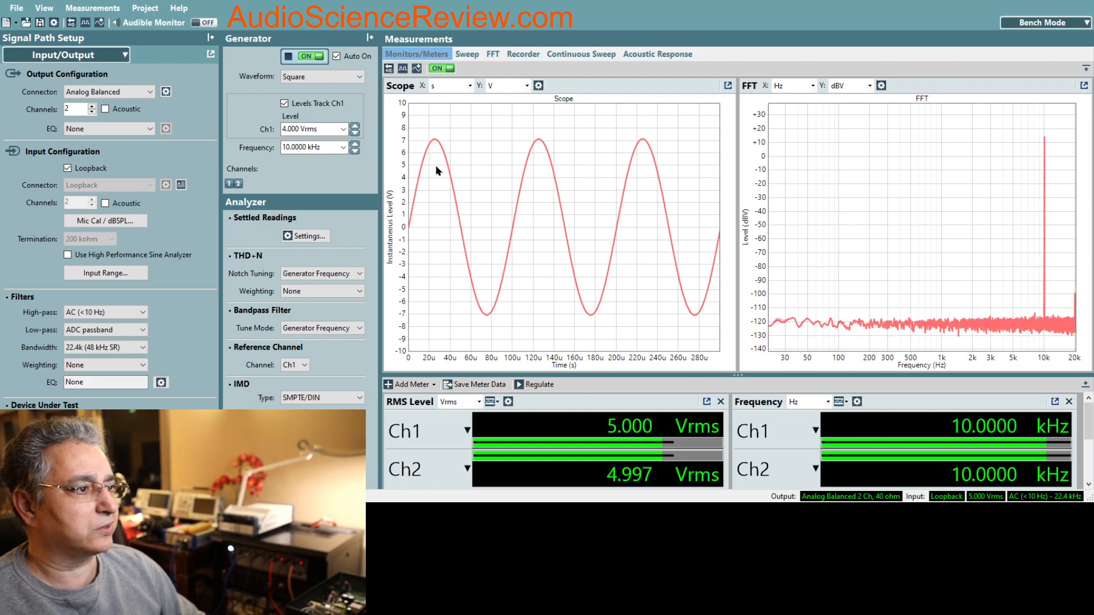
{"action": "mouse_move", "coordinate": [739, 277]}
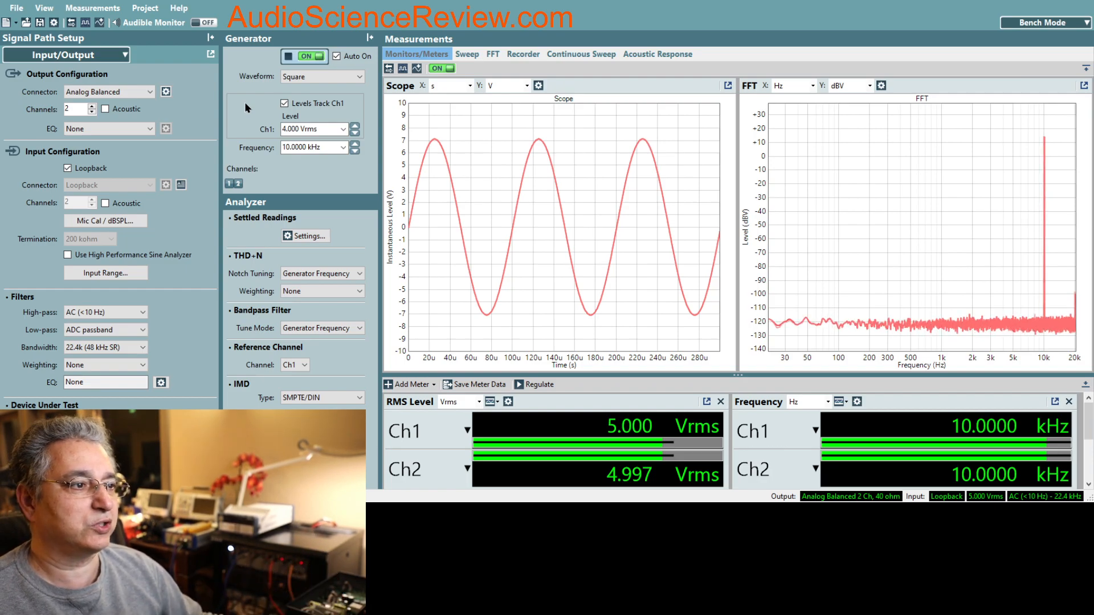
{"action": "left_click", "coordinate": [314, 147]}
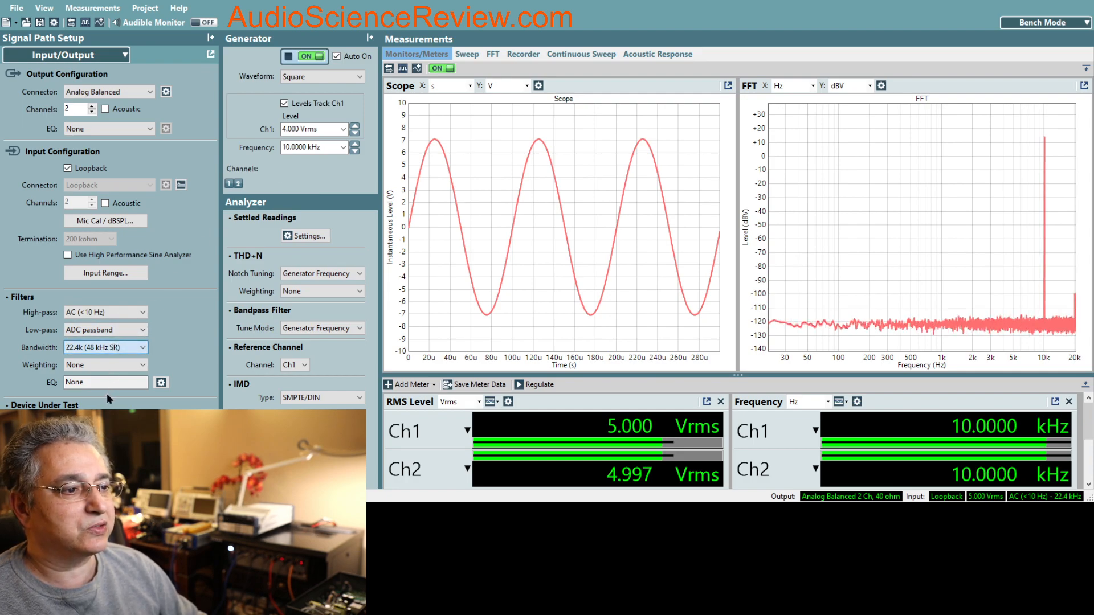
{"action": "left_click", "coordinate": [105, 347]}
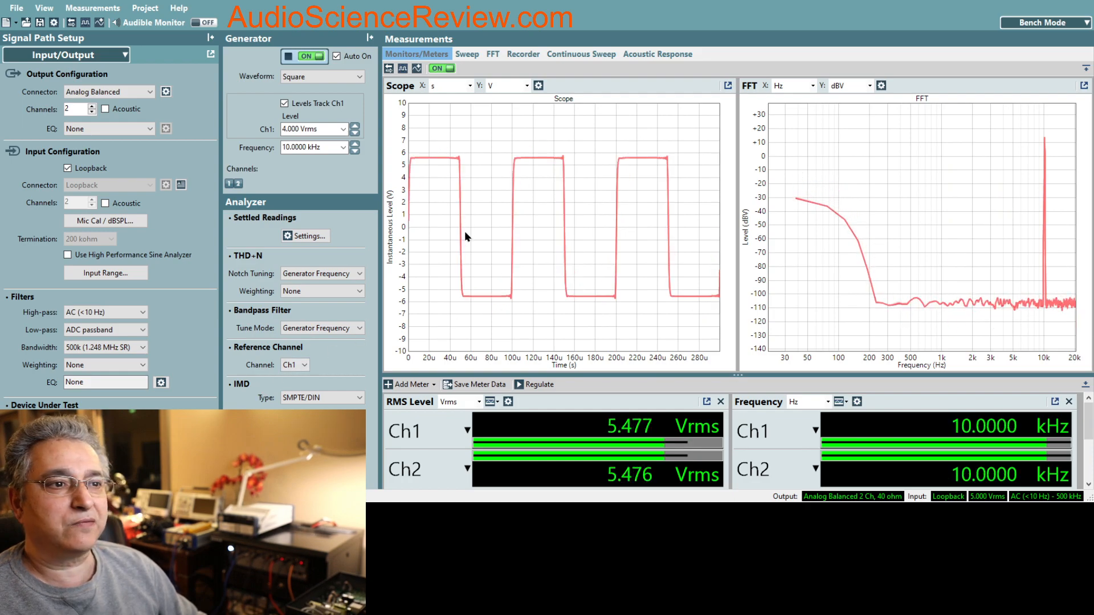
{"action": "mouse_move", "coordinate": [633, 260]}
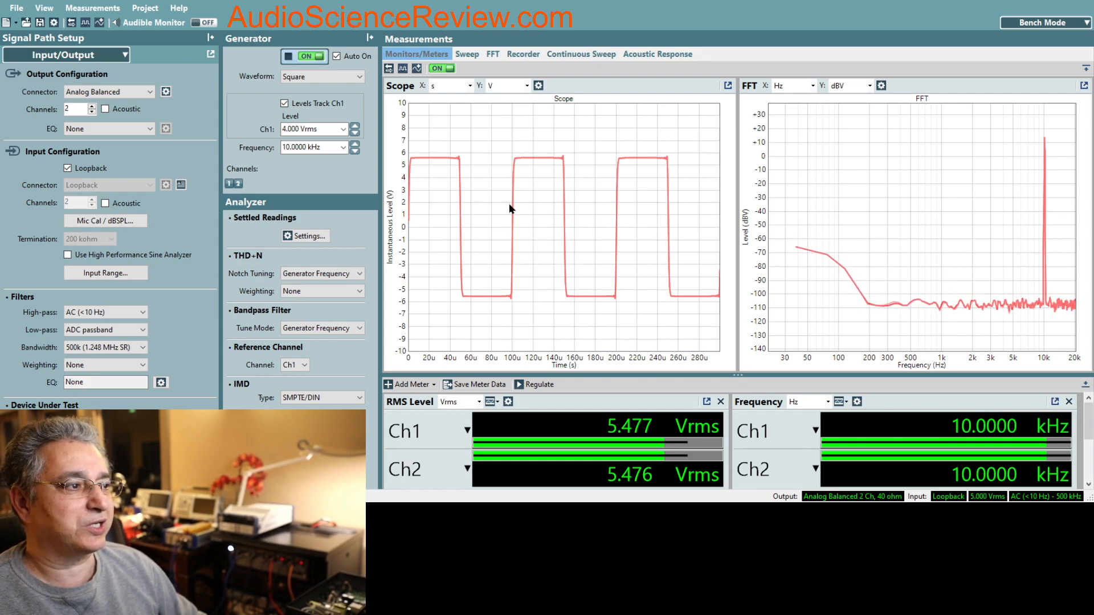
{"action": "mouse_move", "coordinate": [478, 236]}
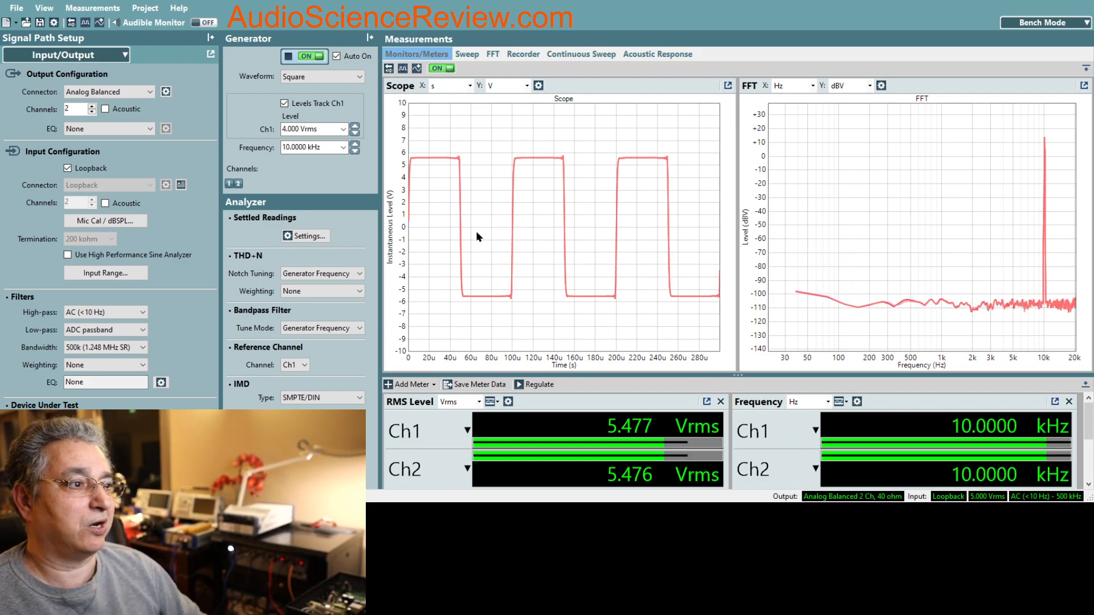
{"action": "mouse_move", "coordinate": [459, 167]}
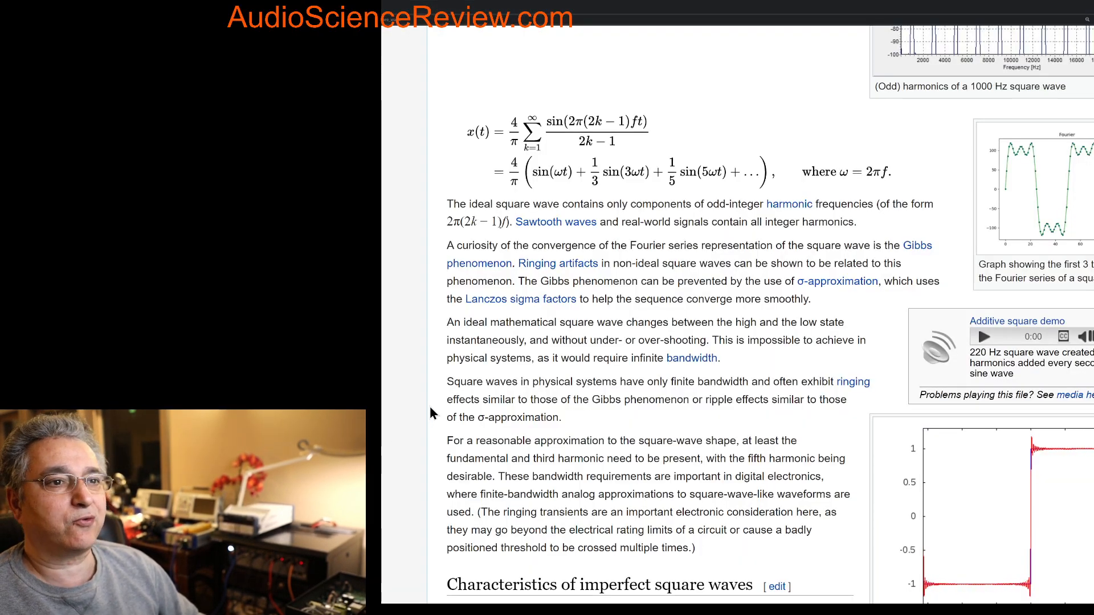
Scroll the Wikipedia Square wave article to its Fourier analysis odd-harmonic series and spectrum.
{"action": "scroll", "scroll_direction": "up", "scroll_amount": 3}
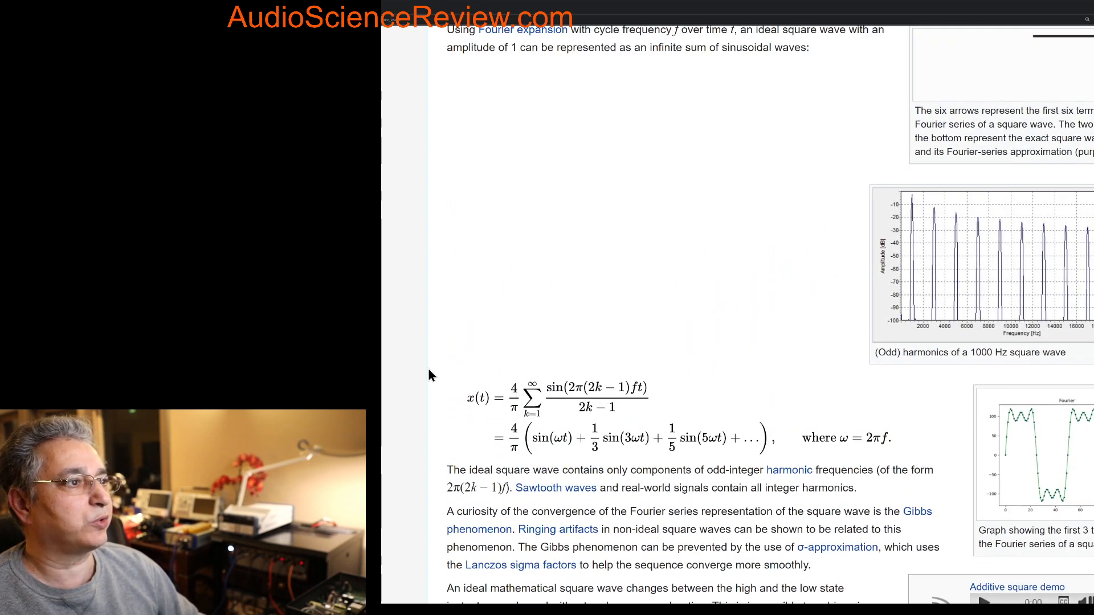
{"action": "scroll", "scroll_direction": "up", "scroll_amount": 3}
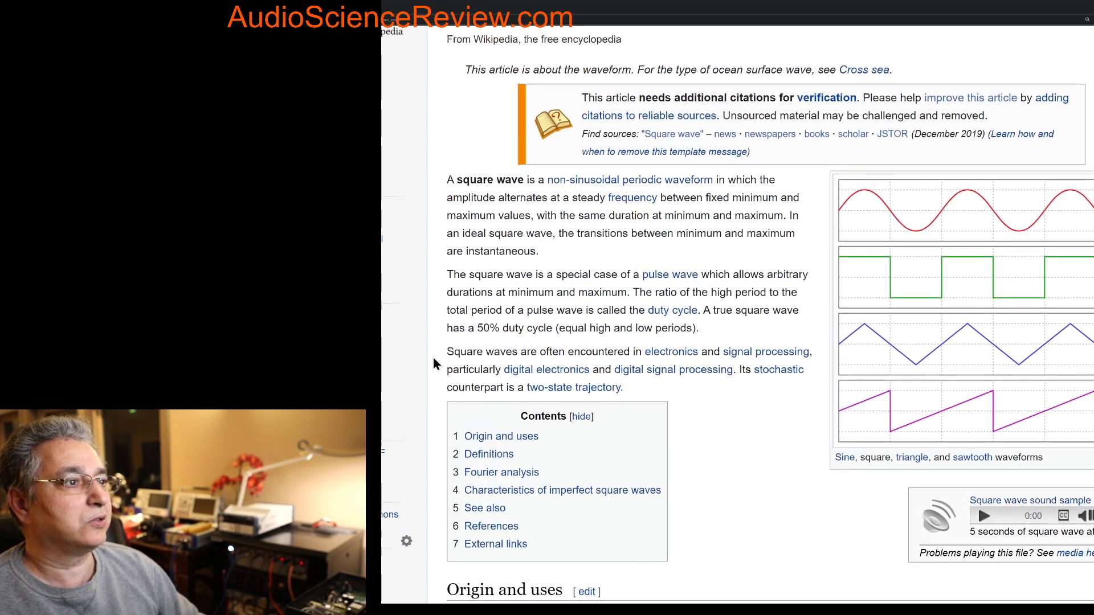
{"action": "scroll", "scroll_direction": "up", "scroll_amount": 3}
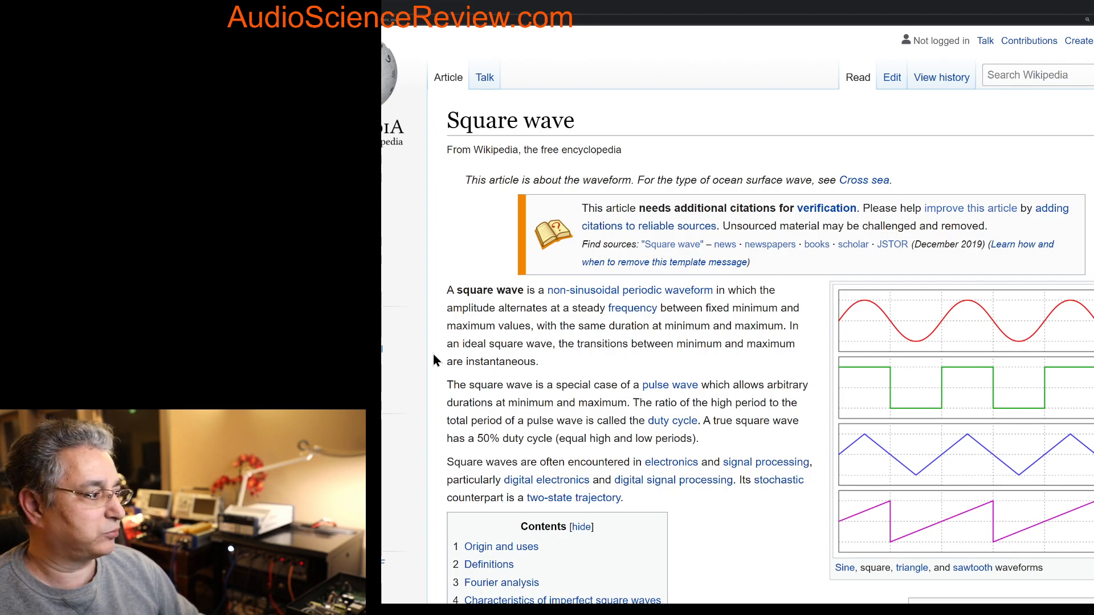
{"action": "scroll", "scroll_direction": "down", "scroll_amount": 3}
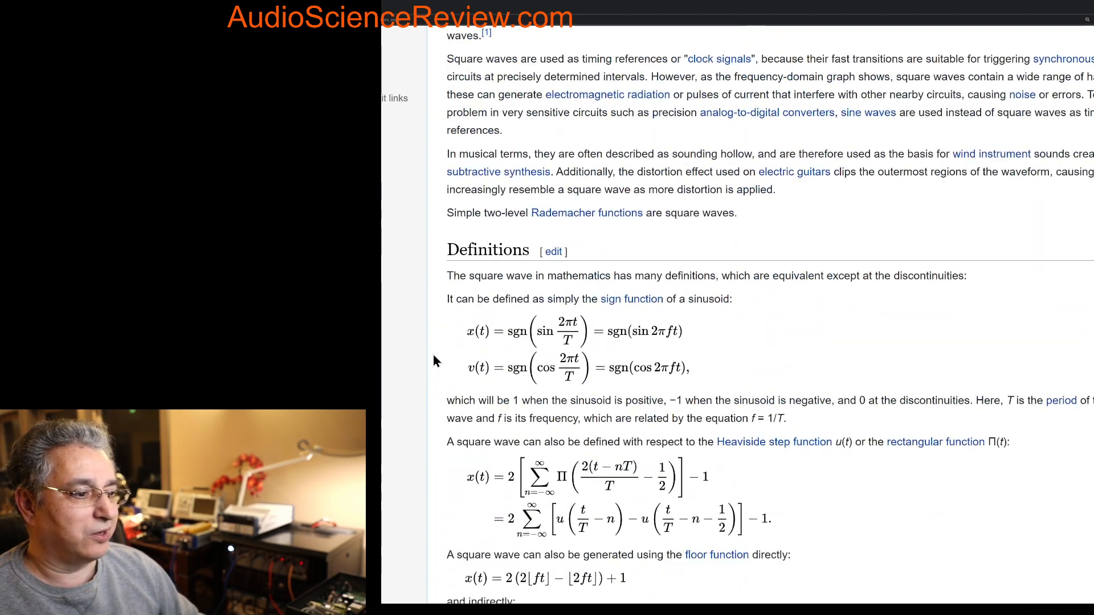
{"action": "scroll", "scroll_direction": "down", "scroll_amount": 3}
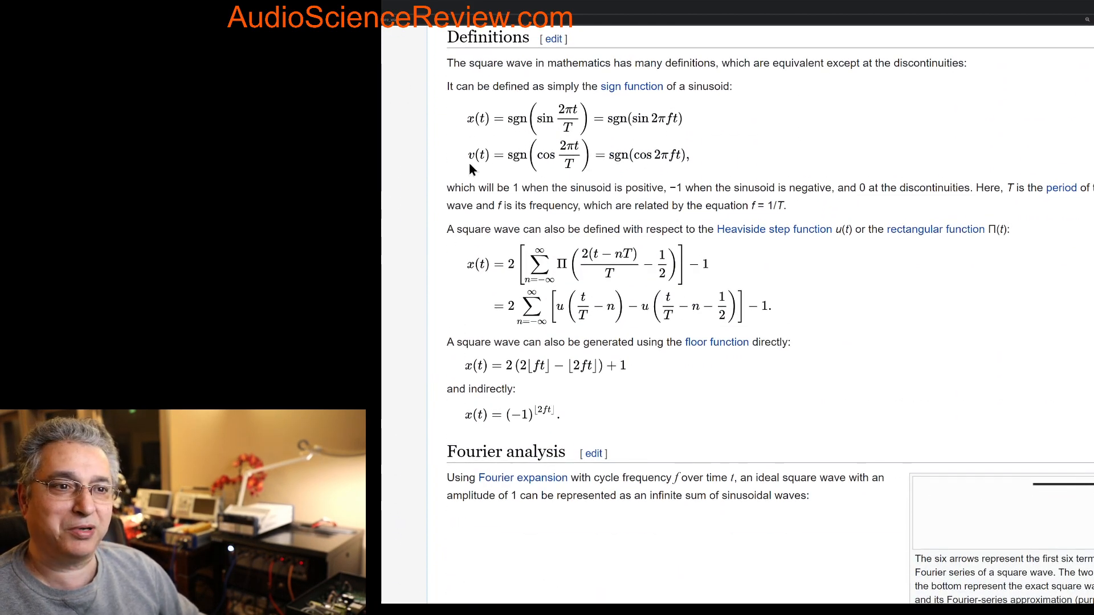
{"action": "mouse_move", "coordinate": [395, 301]}
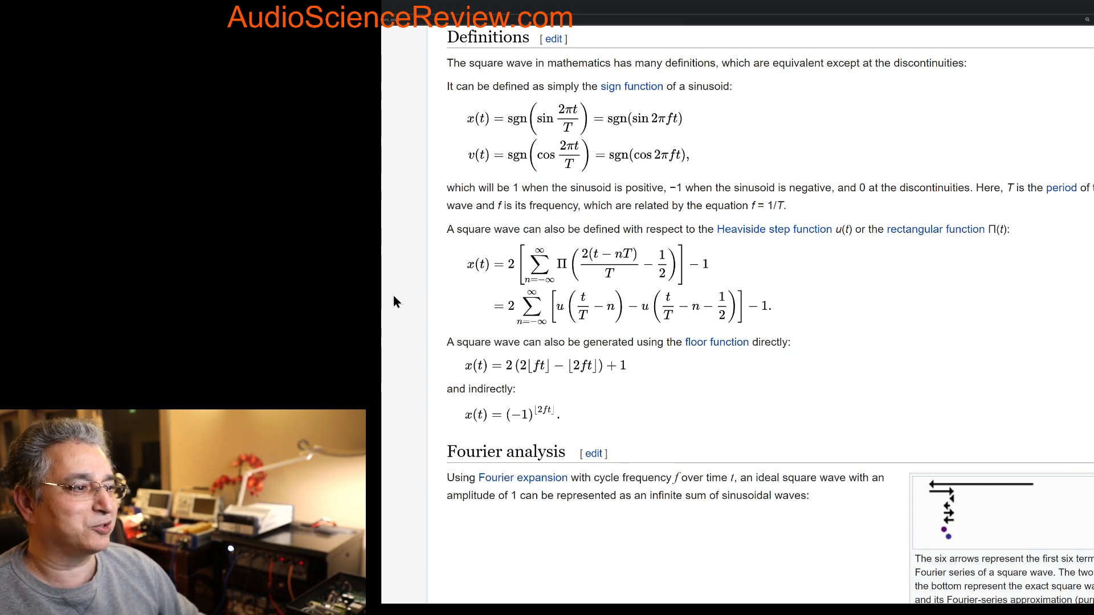
{"action": "scroll", "scroll_direction": "down", "scroll_amount": 3}
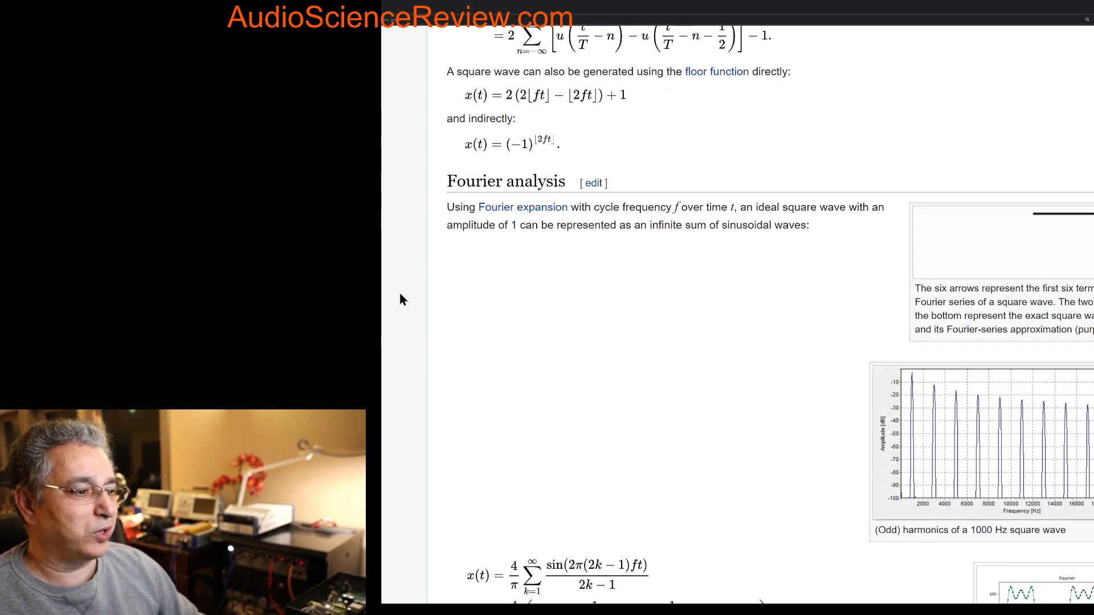
{"action": "scroll", "scroll_direction": "down", "scroll_amount": 3}
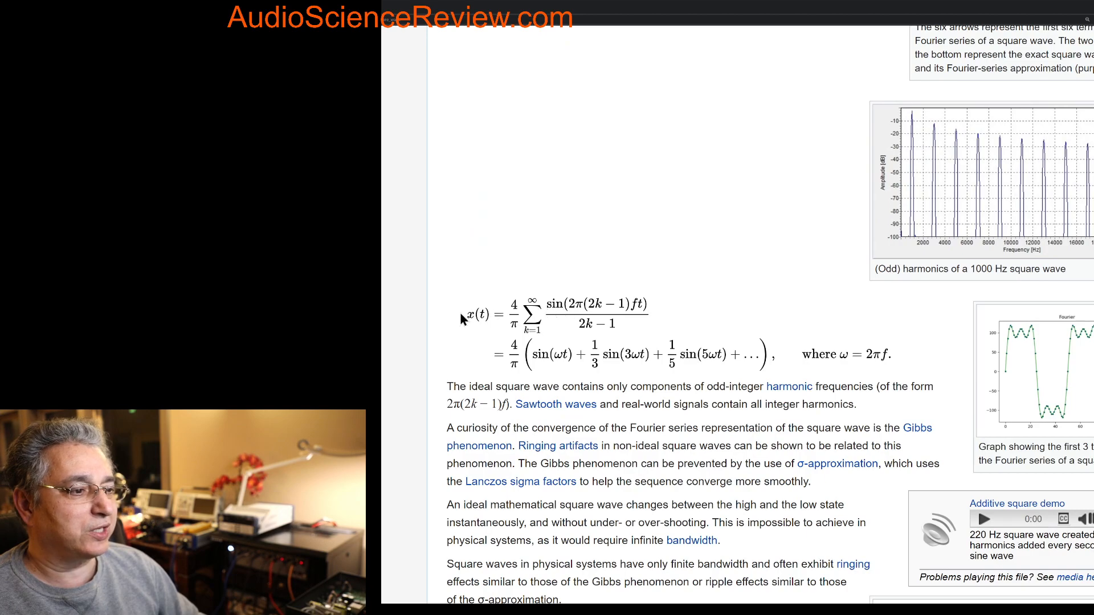
{"action": "mouse_move", "coordinate": [596, 328]}
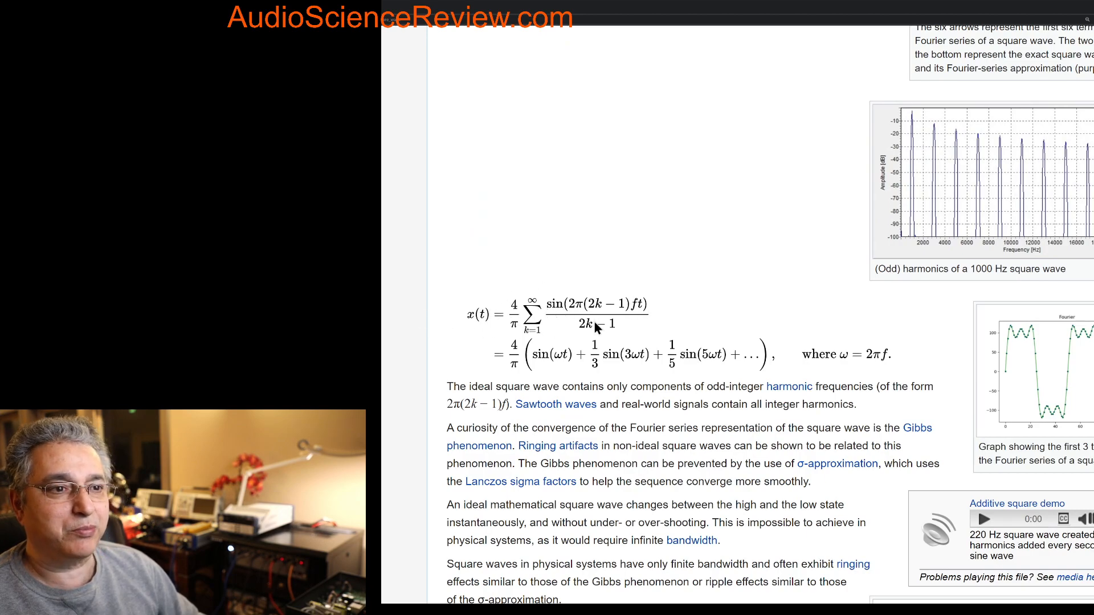
{"action": "mouse_move", "coordinate": [562, 324]}
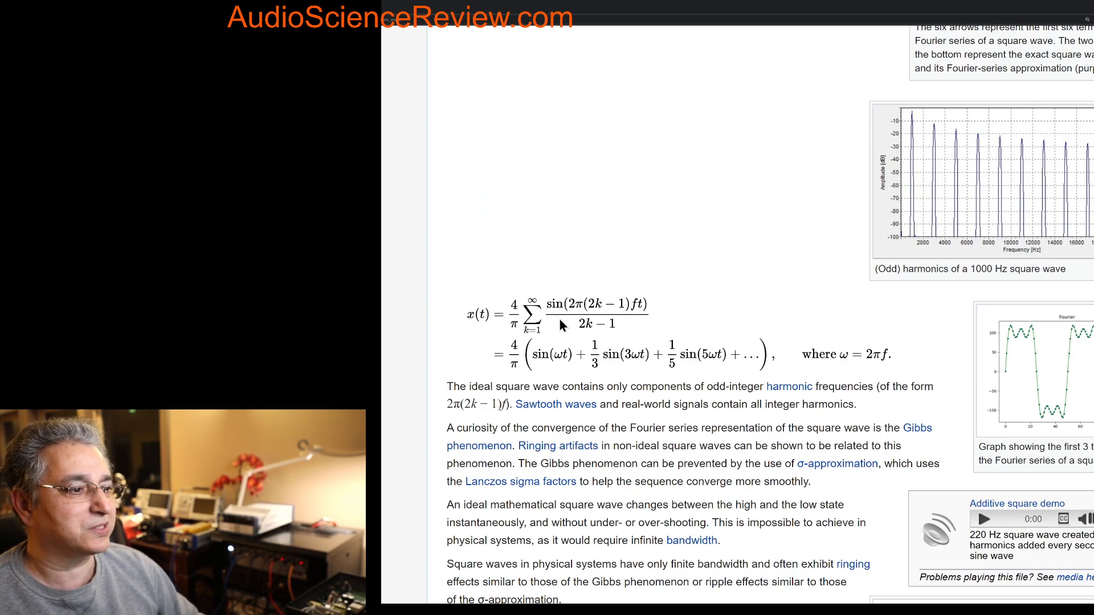
{"action": "mouse_move", "coordinate": [550, 315]}
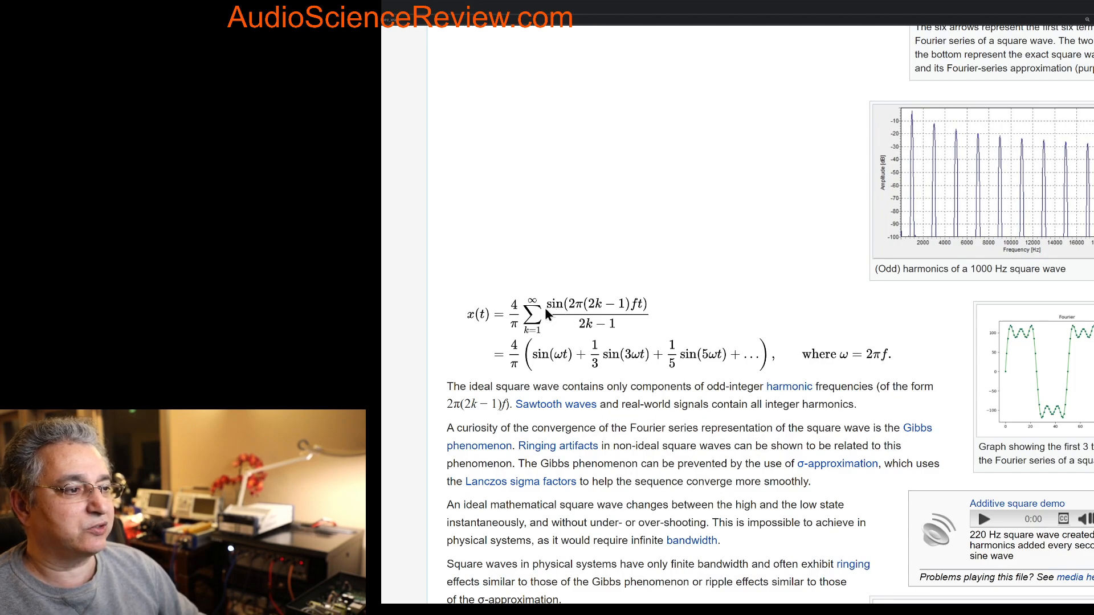
{"action": "mouse_move", "coordinate": [589, 318]}
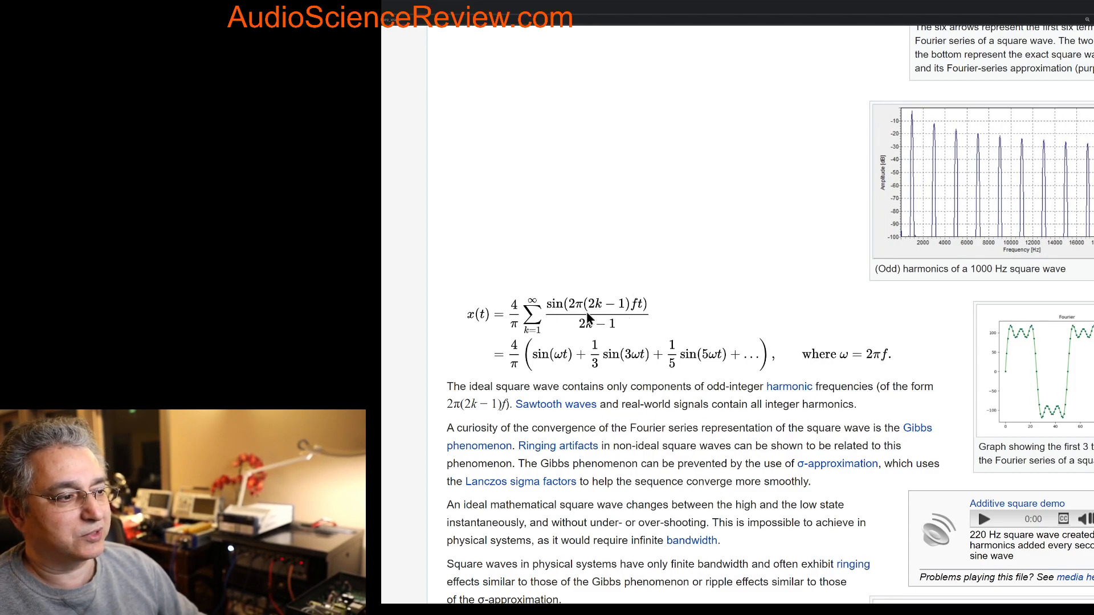
{"action": "mouse_move", "coordinate": [604, 314]}
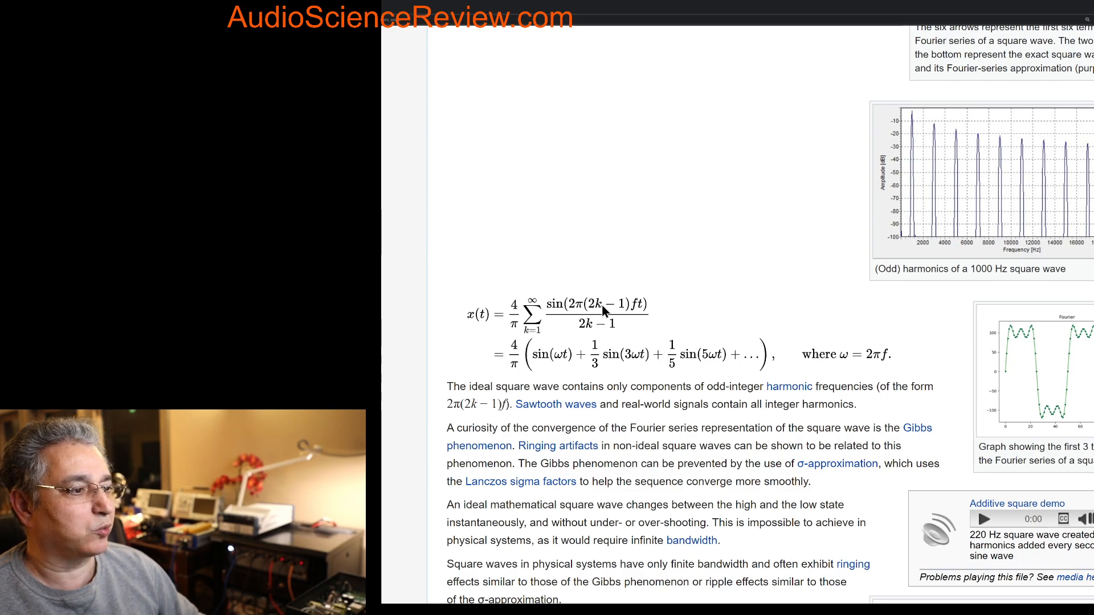
{"action": "mouse_move", "coordinate": [563, 326]}
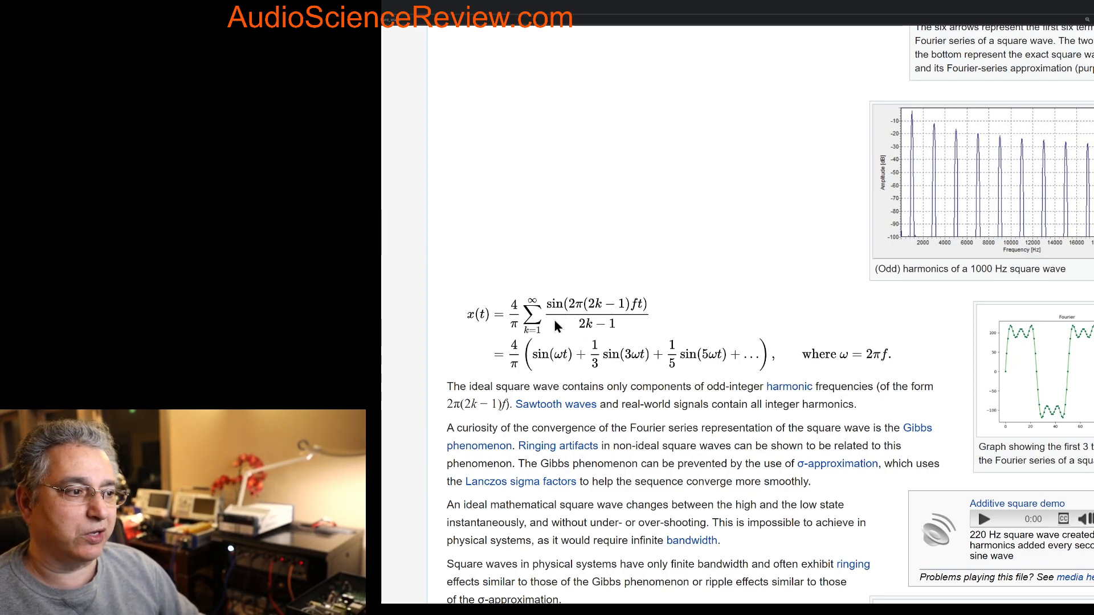
{"action": "mouse_move", "coordinate": [543, 338]}
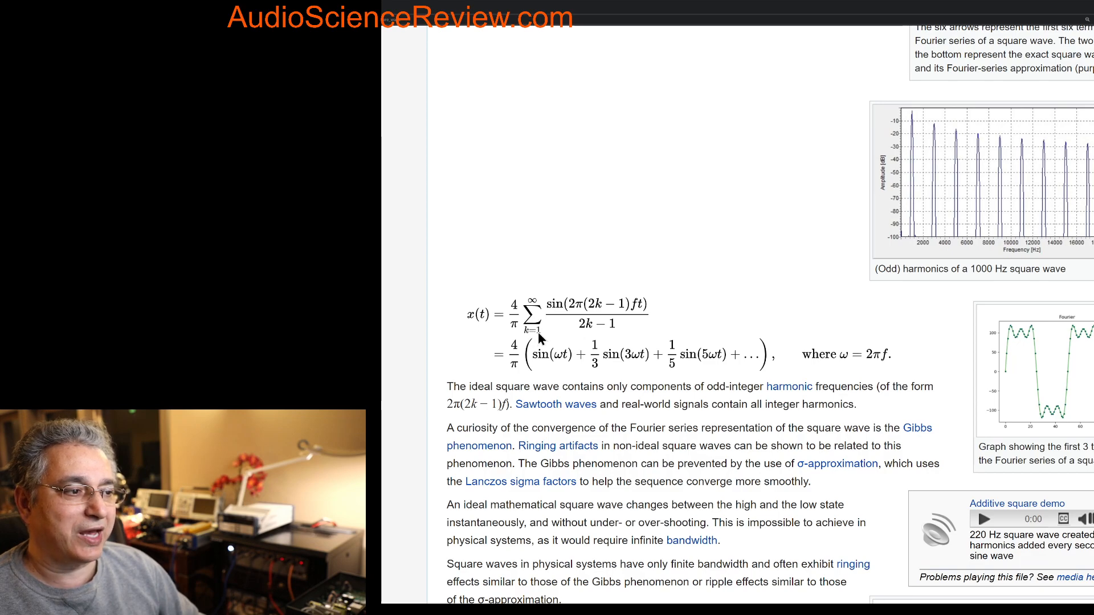
{"action": "mouse_move", "coordinate": [543, 307]}
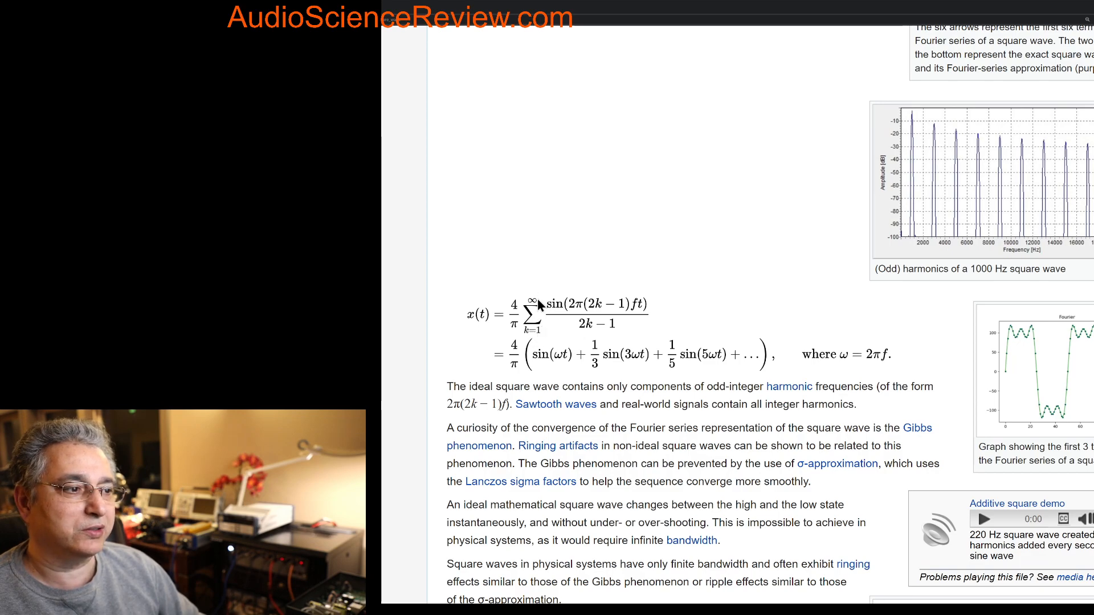
{"action": "mouse_move", "coordinate": [541, 299]}
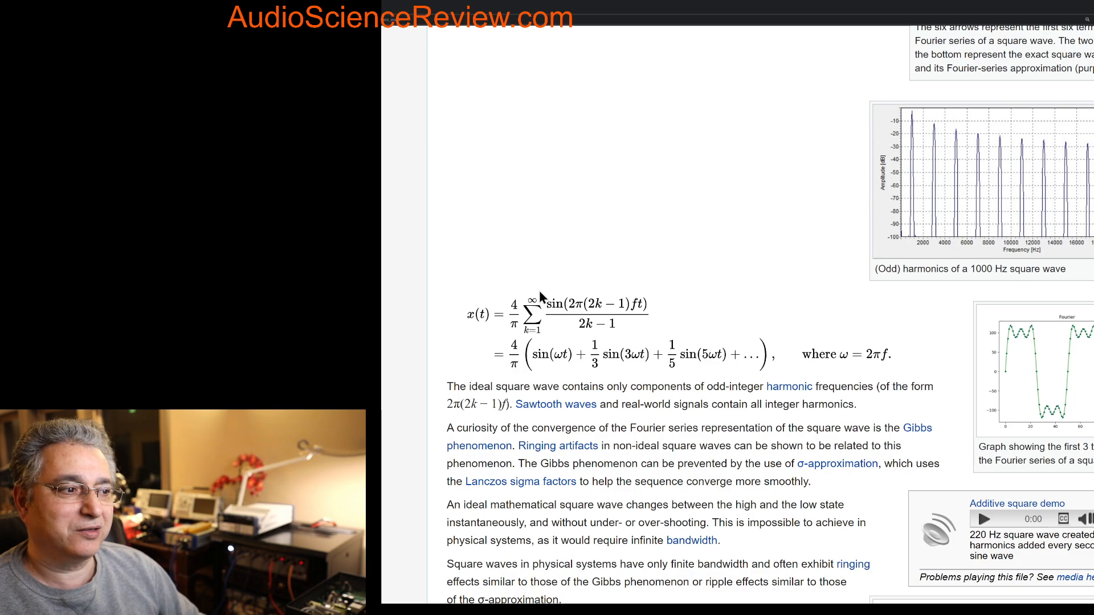
{"action": "mouse_move", "coordinate": [526, 301]}
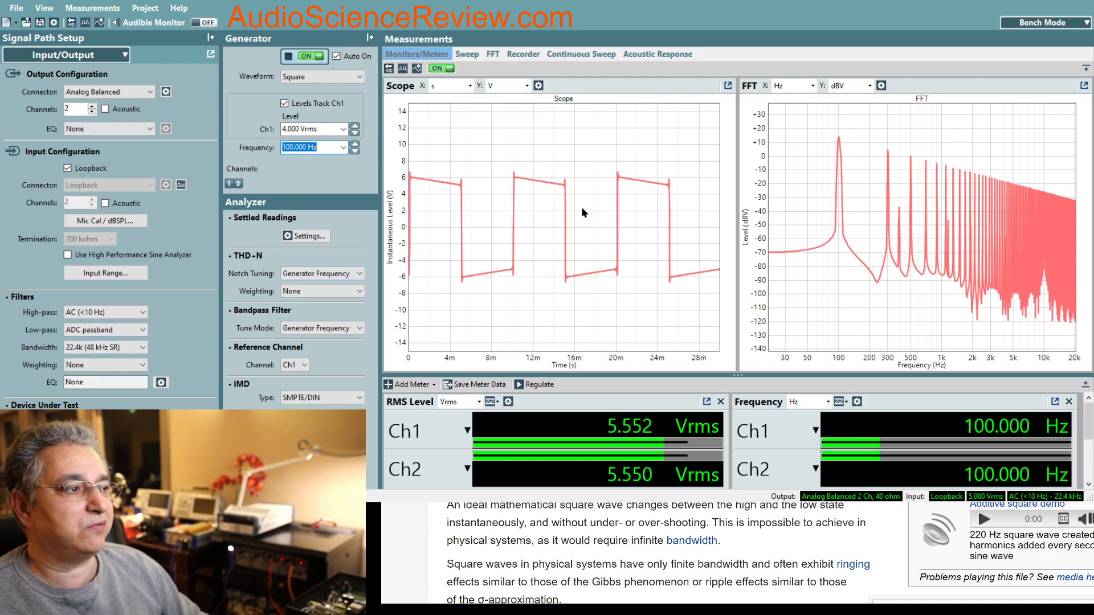
{"action": "mouse_move", "coordinate": [509, 270]}
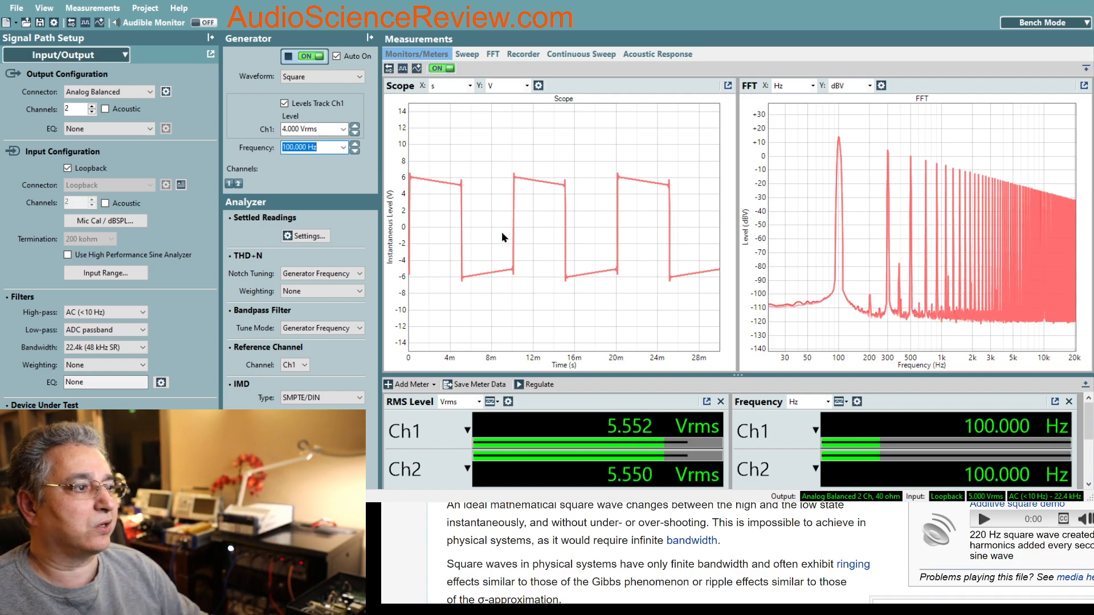
{"action": "mouse_move", "coordinate": [517, 217]}
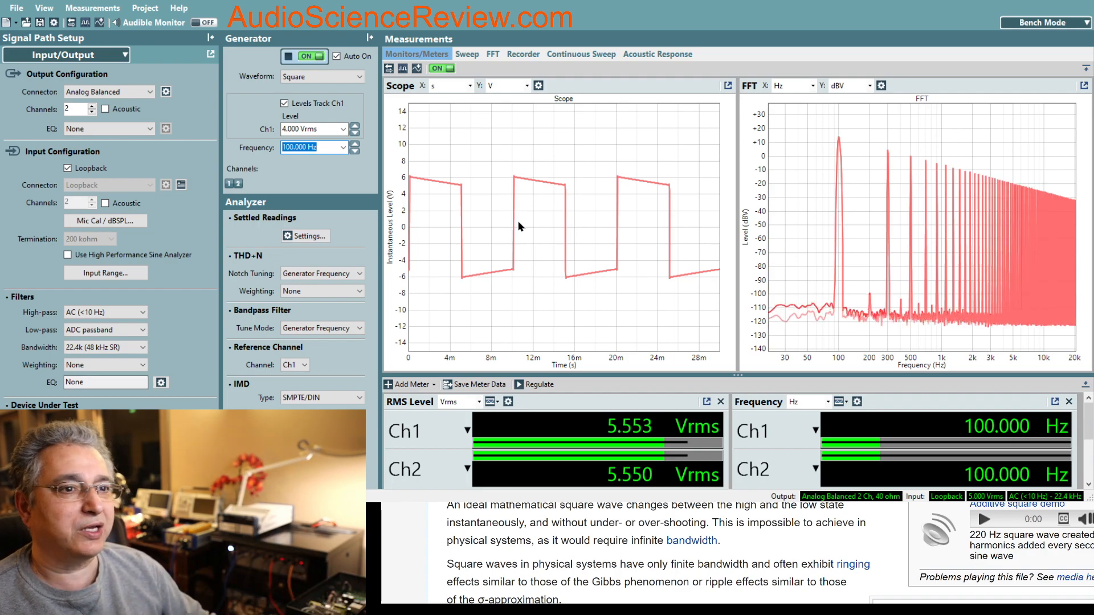
{"action": "mouse_move", "coordinate": [535, 239]}
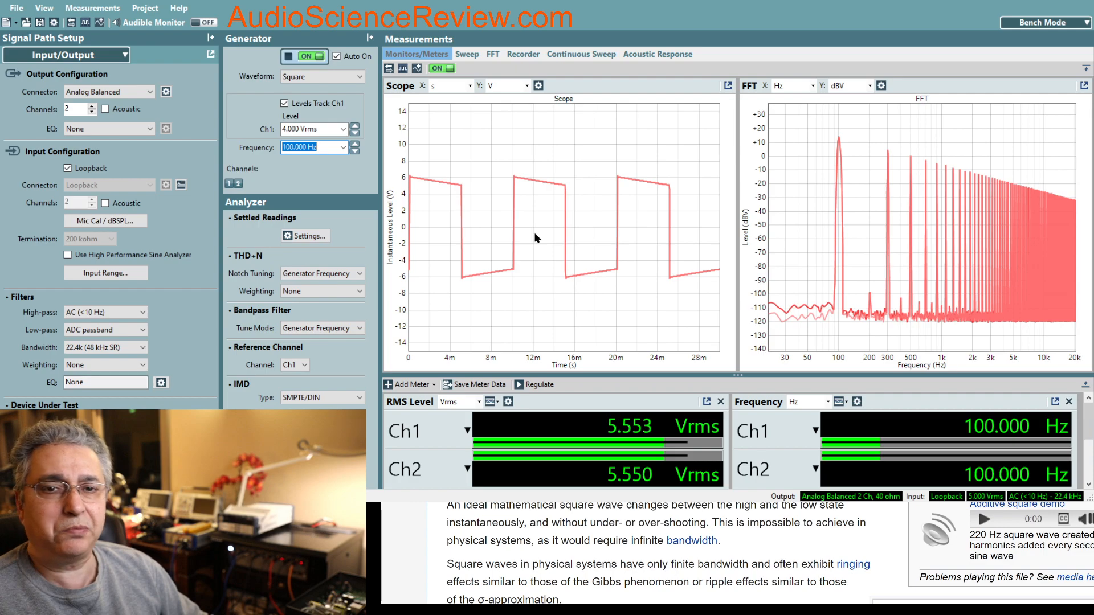
{"action": "mouse_move", "coordinate": [512, 178]}
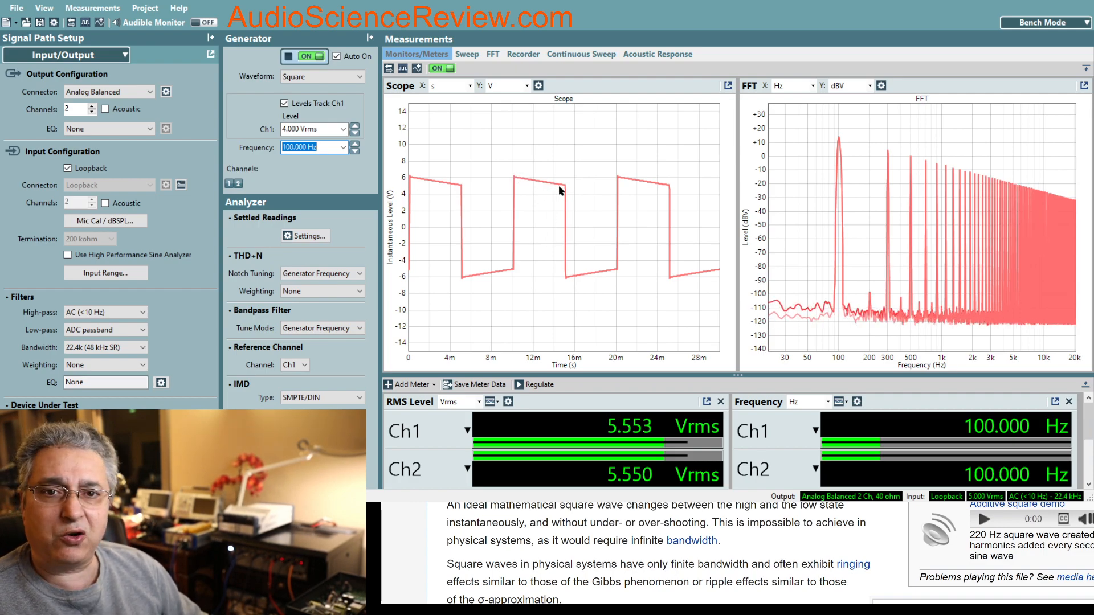
{"action": "mouse_move", "coordinate": [517, 160]}
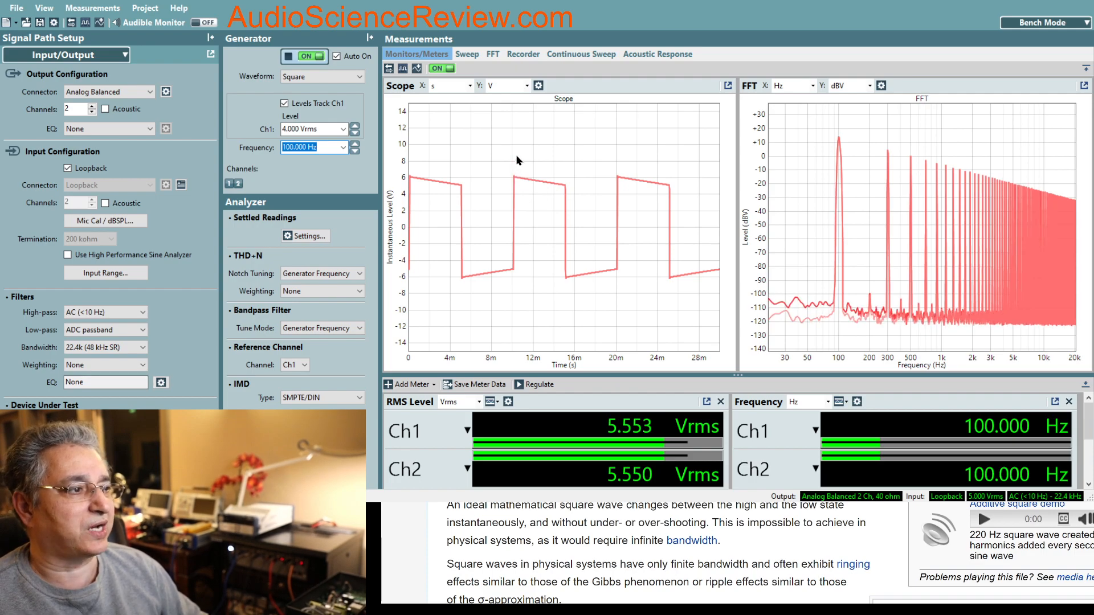
{"action": "mouse_move", "coordinate": [528, 184]}
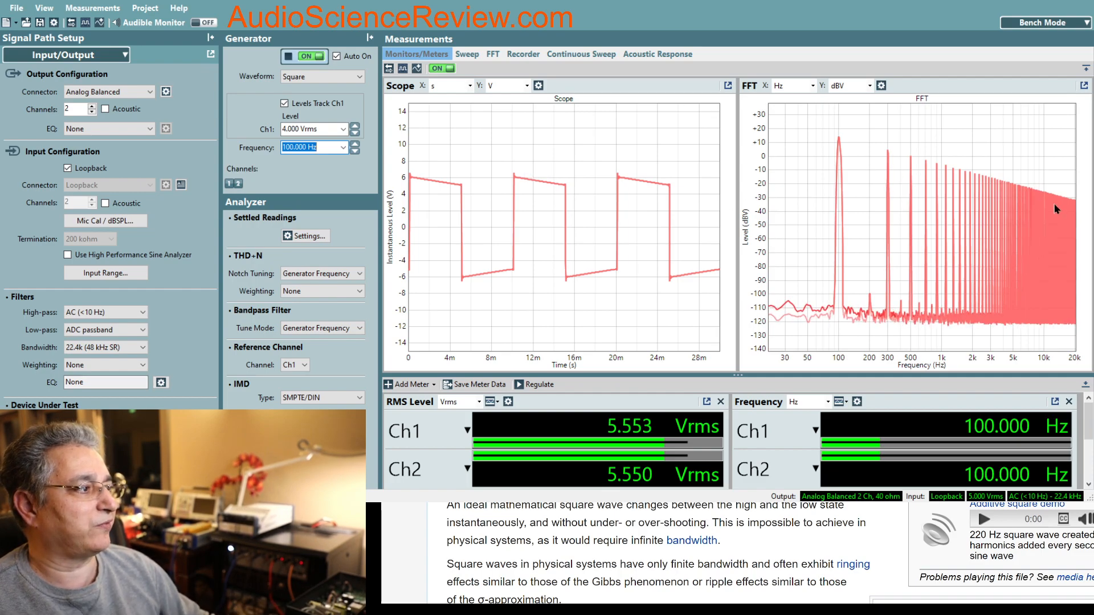
{"action": "mouse_move", "coordinate": [992, 233]}
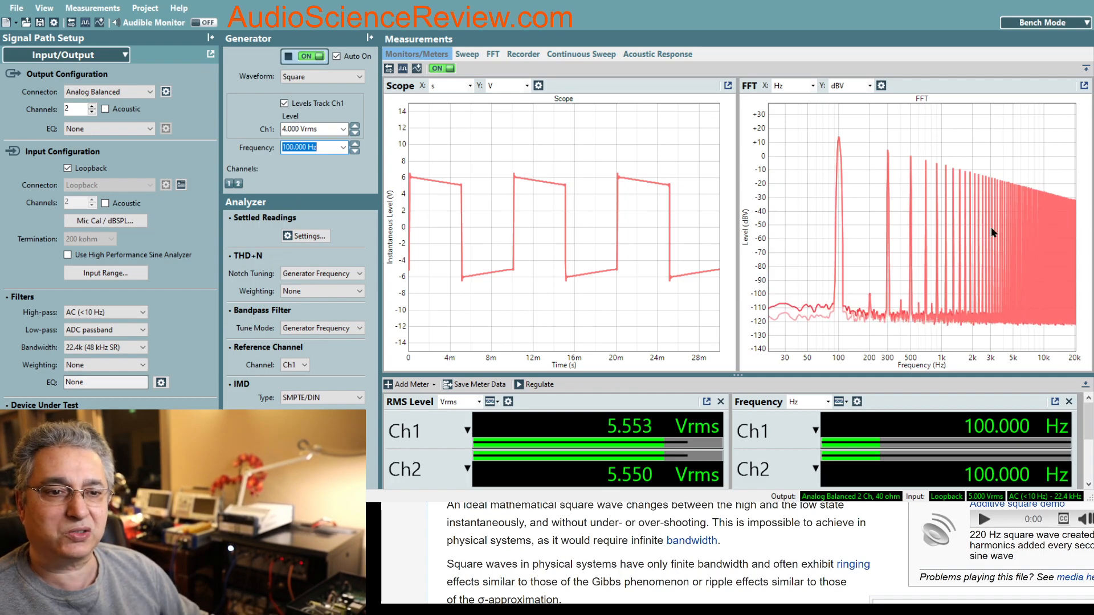
{"action": "mouse_move", "coordinate": [974, 201]}
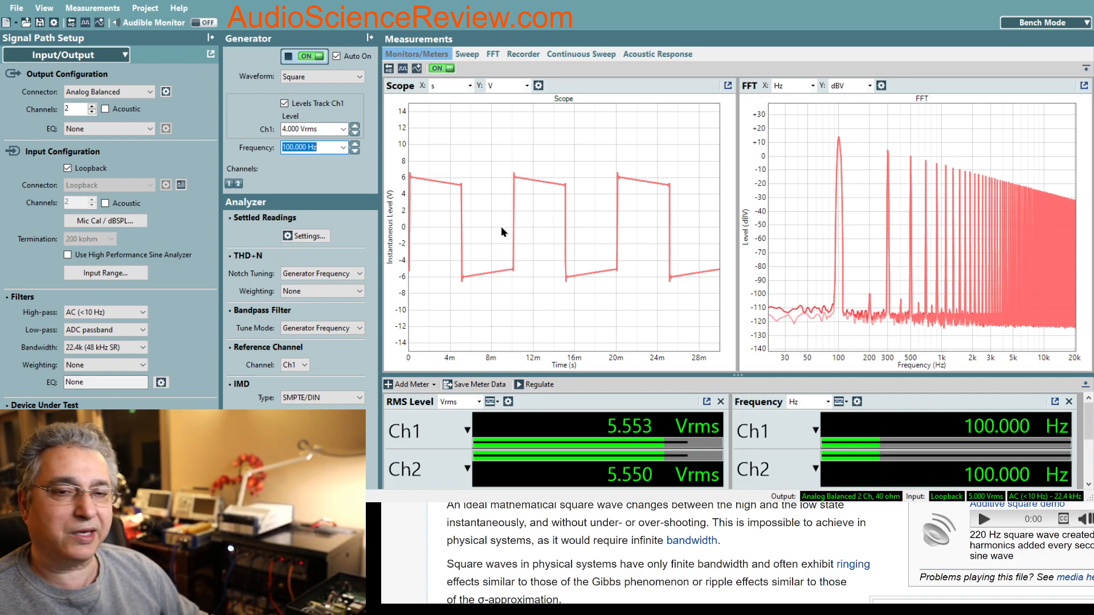
{"action": "mouse_move", "coordinate": [682, 243]}
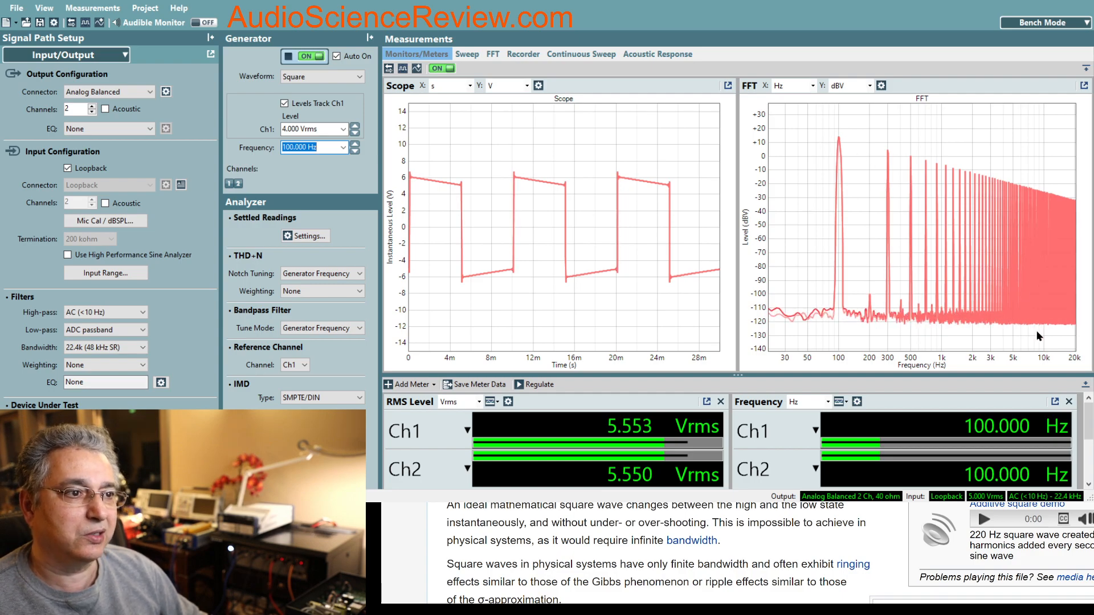
{"action": "mouse_move", "coordinate": [987, 226]}
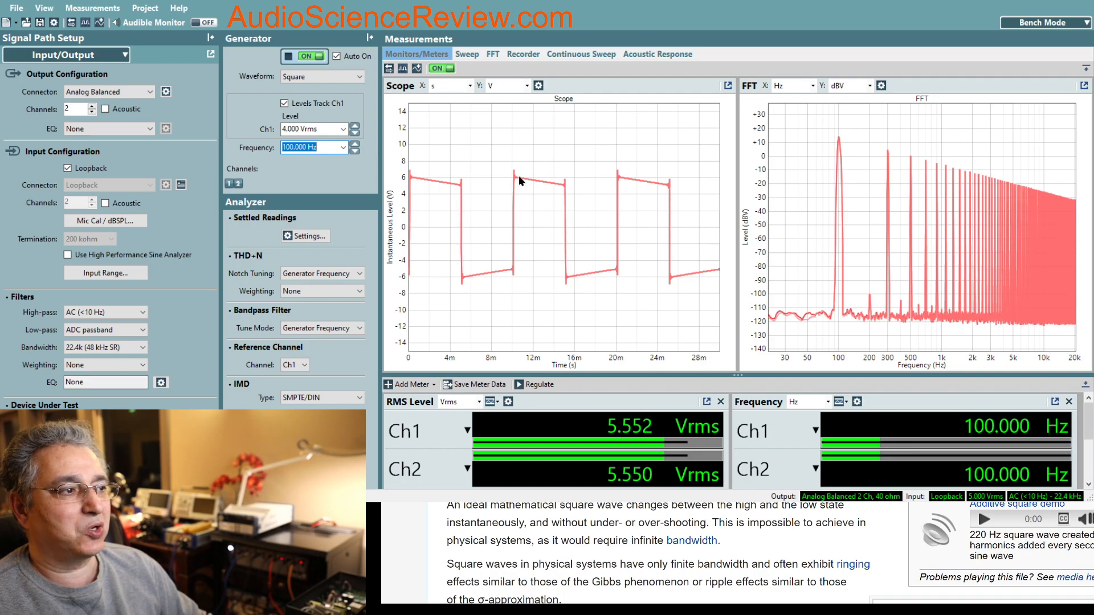
{"action": "mouse_move", "coordinate": [527, 193]}
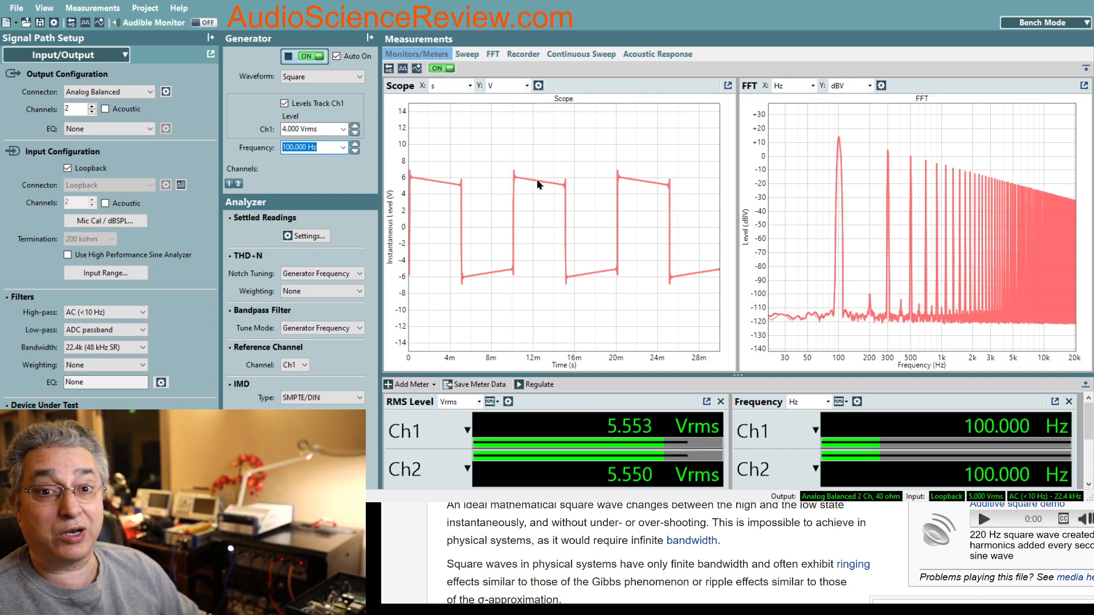
{"action": "mouse_move", "coordinate": [519, 180]}
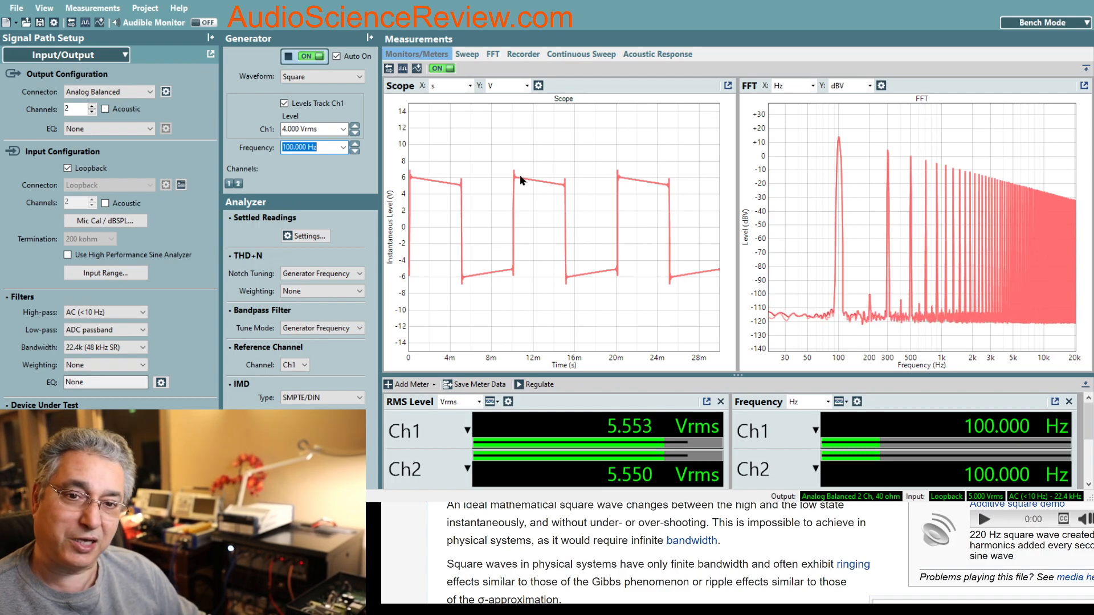
{"action": "mouse_move", "coordinate": [513, 189]}
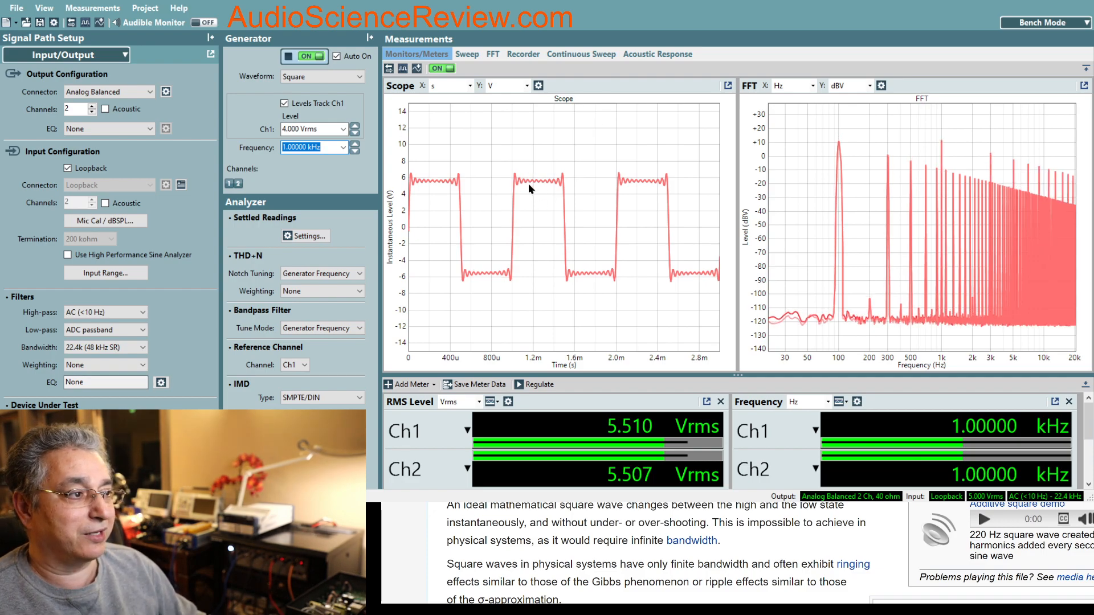
{"action": "mouse_move", "coordinate": [543, 186]}
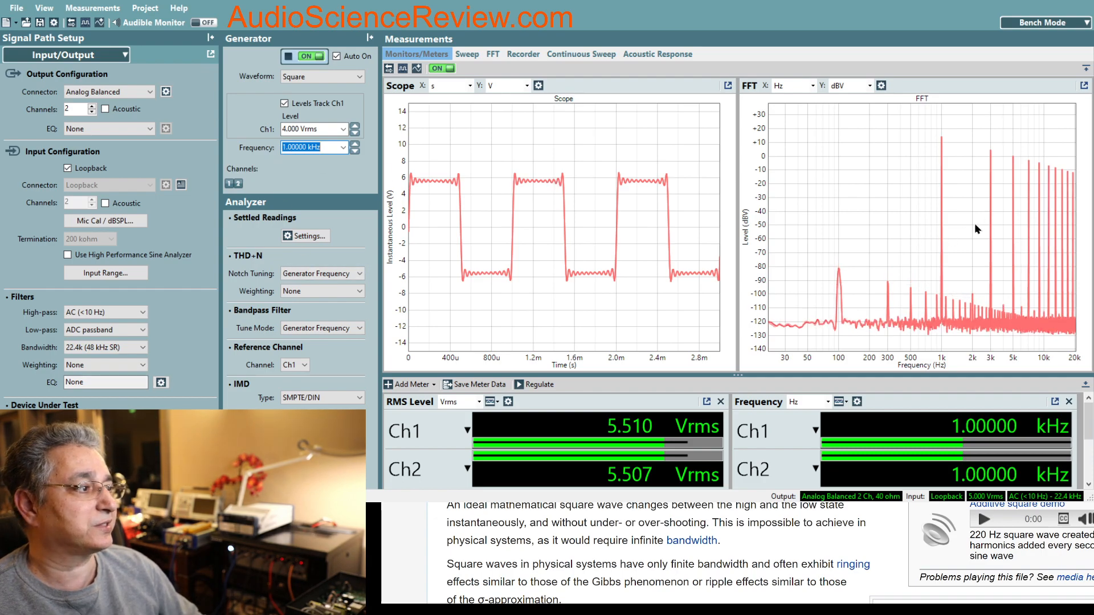
{"action": "mouse_move", "coordinate": [1001, 223]}
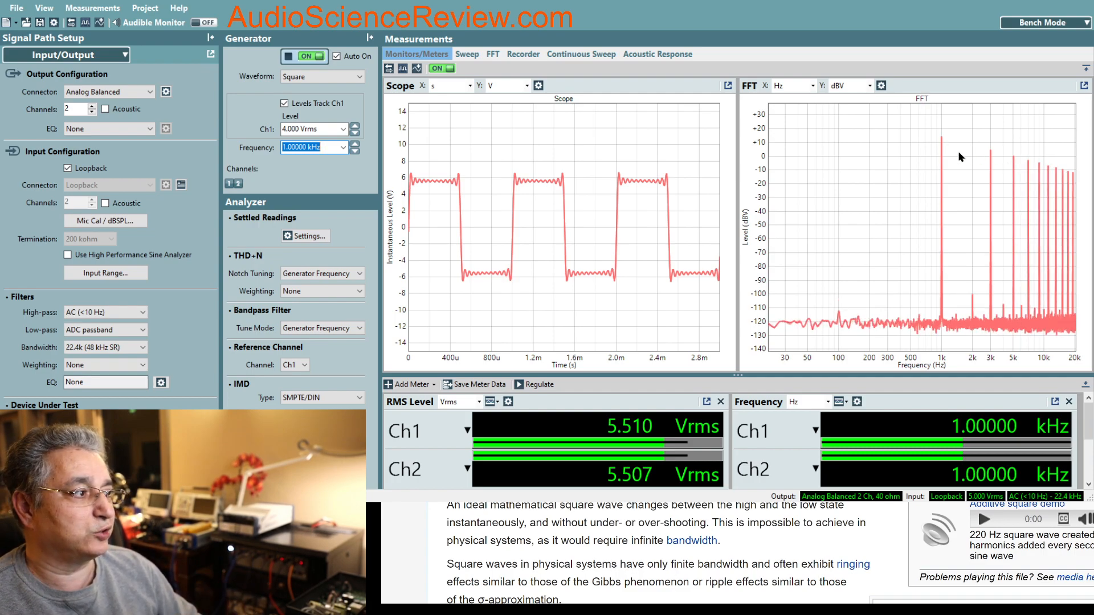
{"action": "mouse_move", "coordinate": [956, 203]}
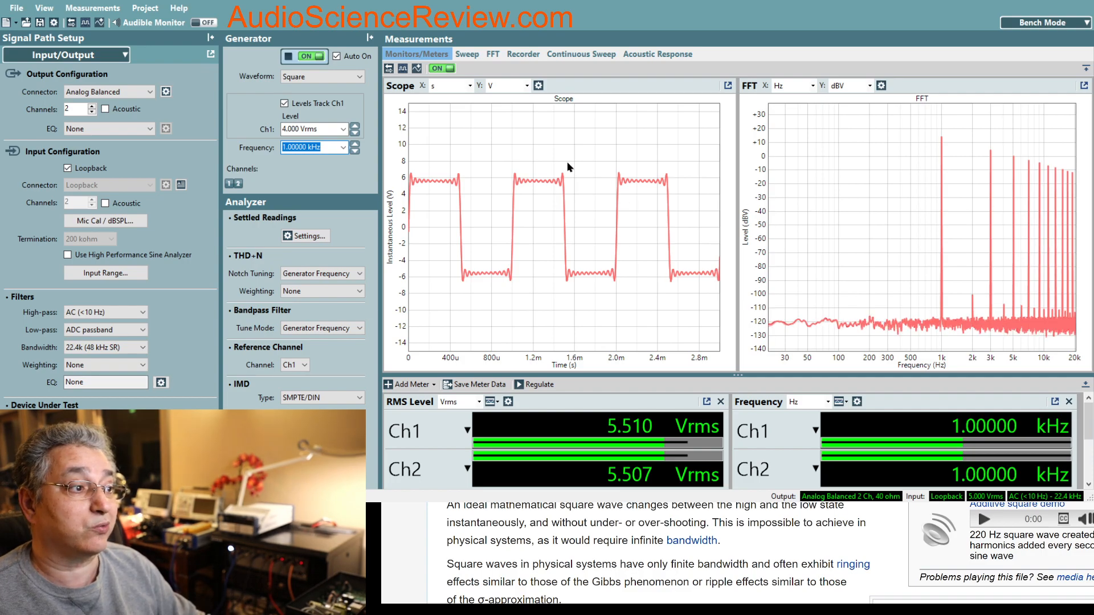
{"action": "mouse_move", "coordinate": [517, 203]}
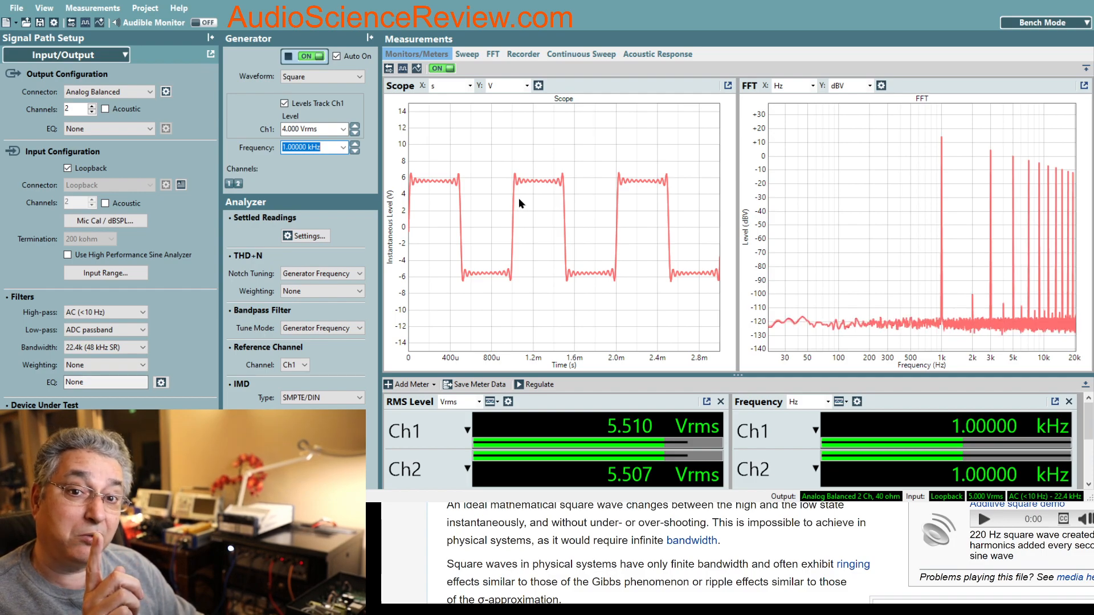
{"action": "mouse_move", "coordinate": [948, 141]}
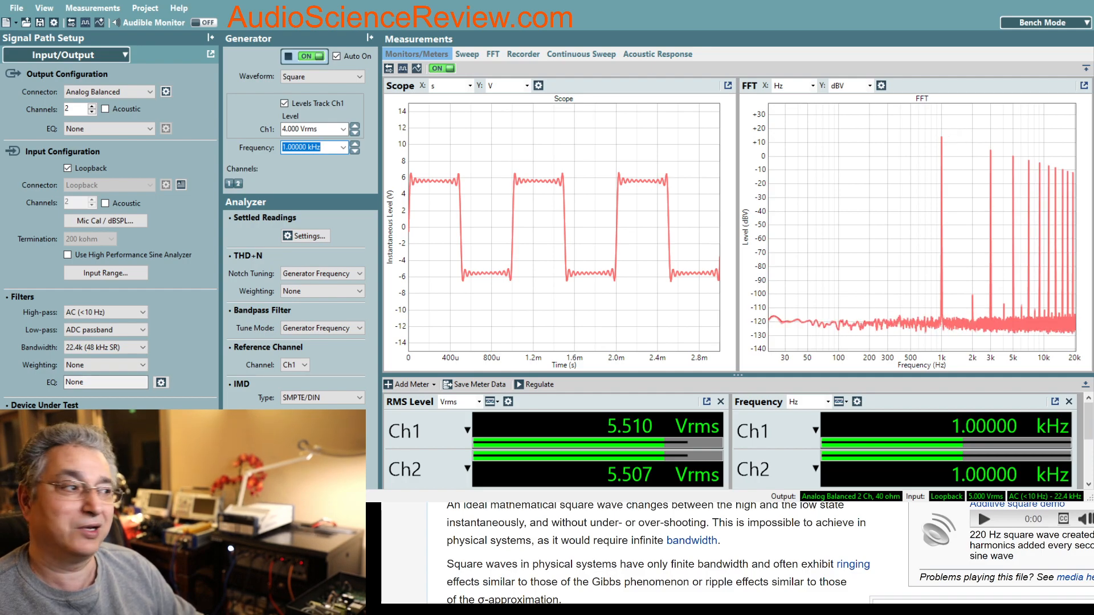
{"action": "mouse_move", "coordinate": [944, 152]}
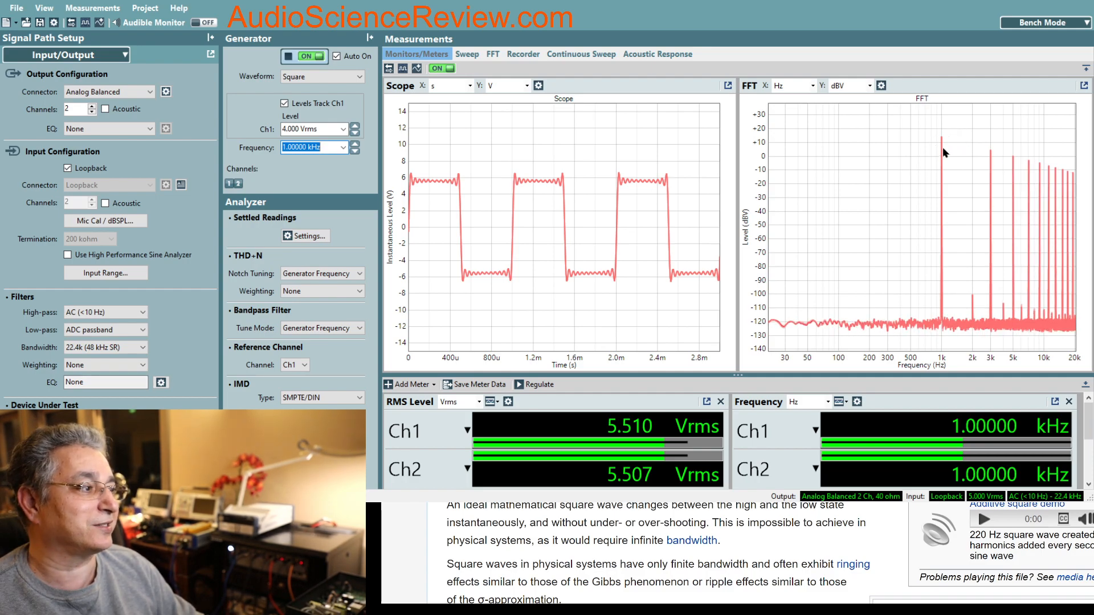
{"action": "mouse_move", "coordinate": [1031, 195]}
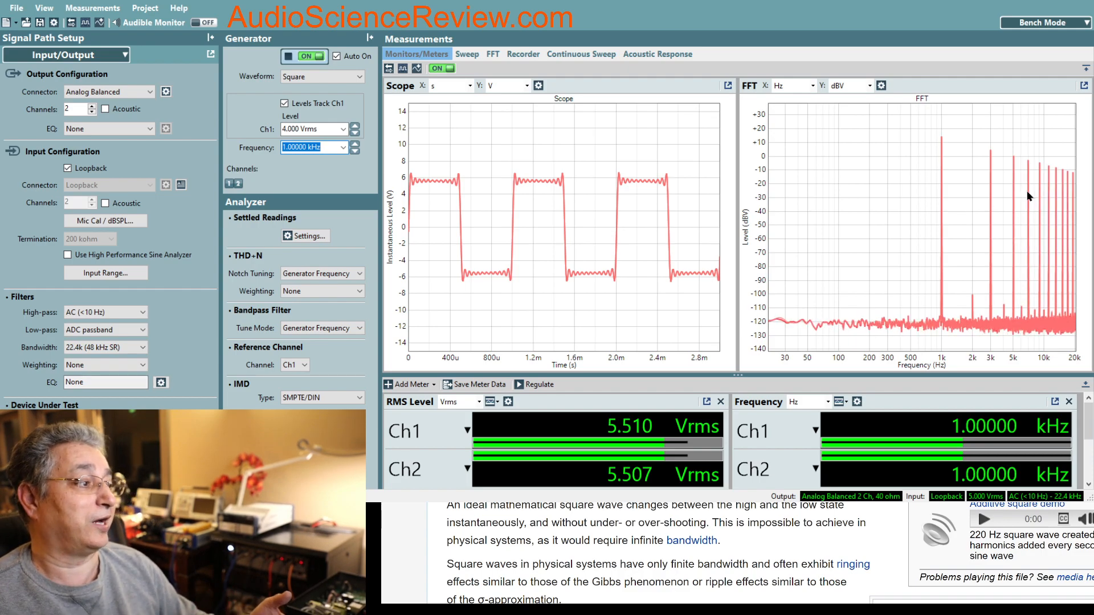
{"action": "mouse_move", "coordinate": [925, 221]}
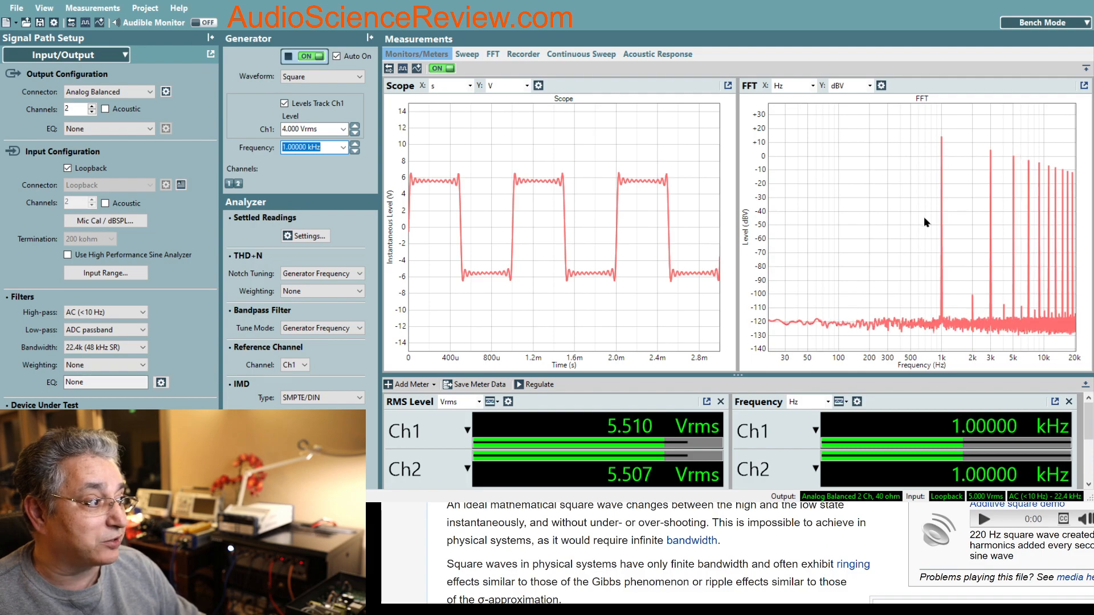